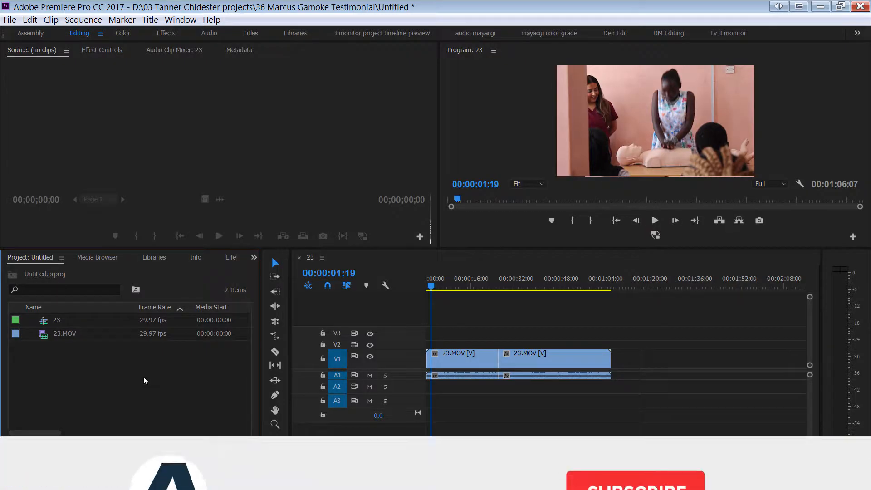
# Open the Project Manager from the File menu.
pyautogui.click(635, 431)
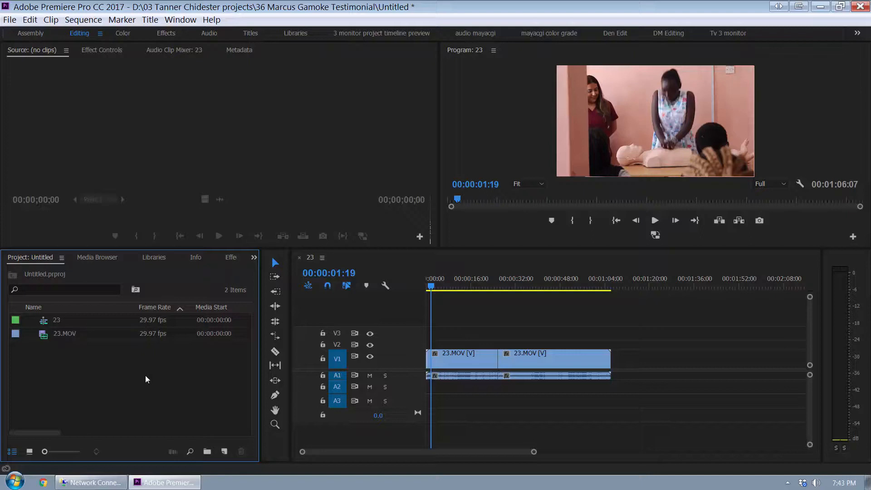
pyautogui.click(532, 286)
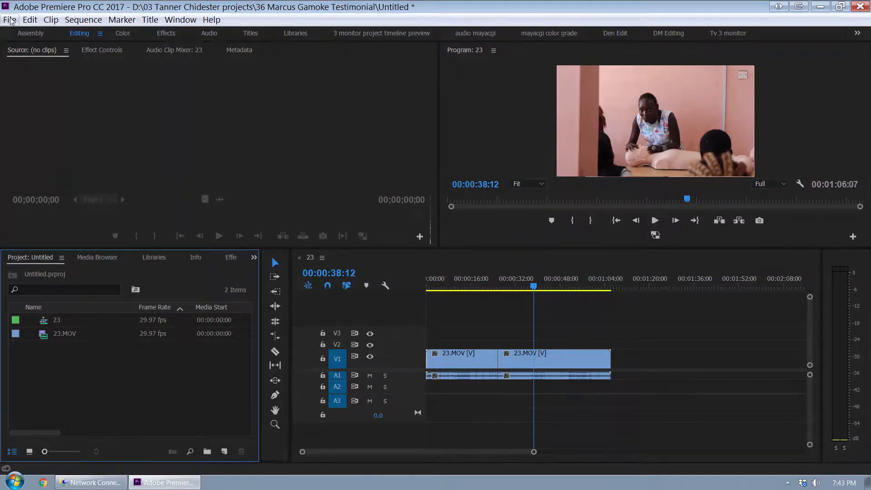
pyautogui.click(10, 20)
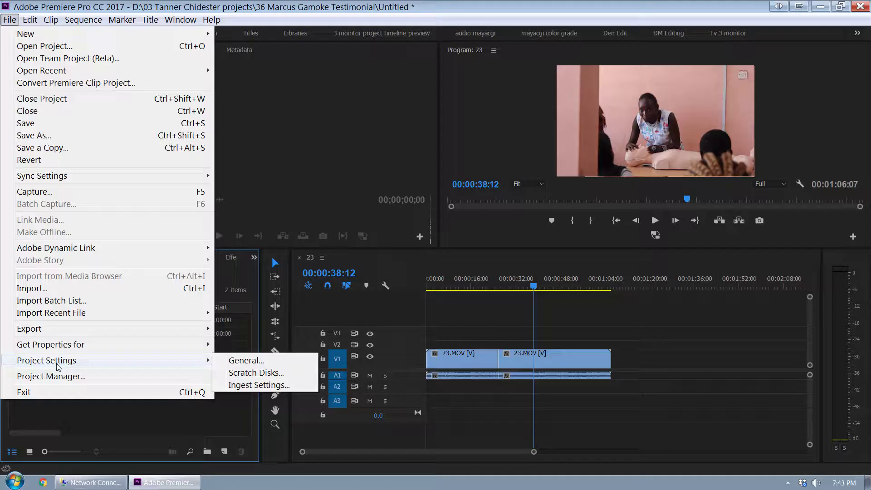
pyautogui.click(52, 376)
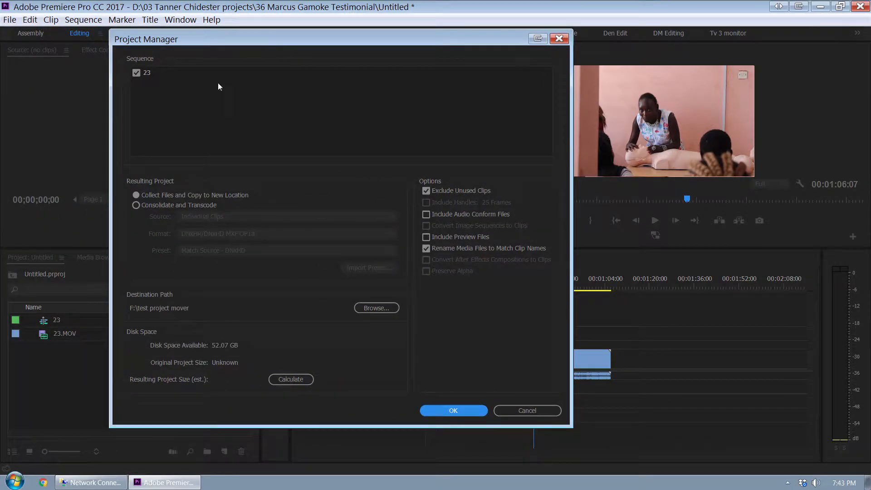
pyautogui.moveTo(215, 108)
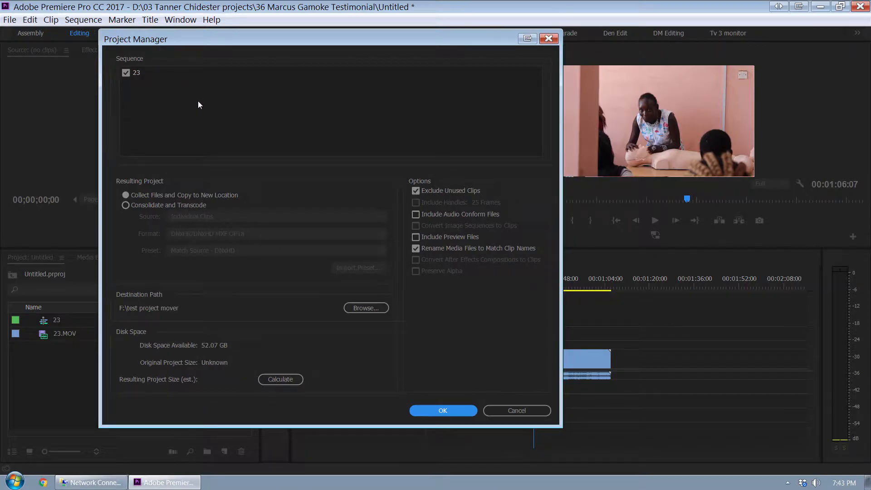
pyautogui.moveTo(129, 82)
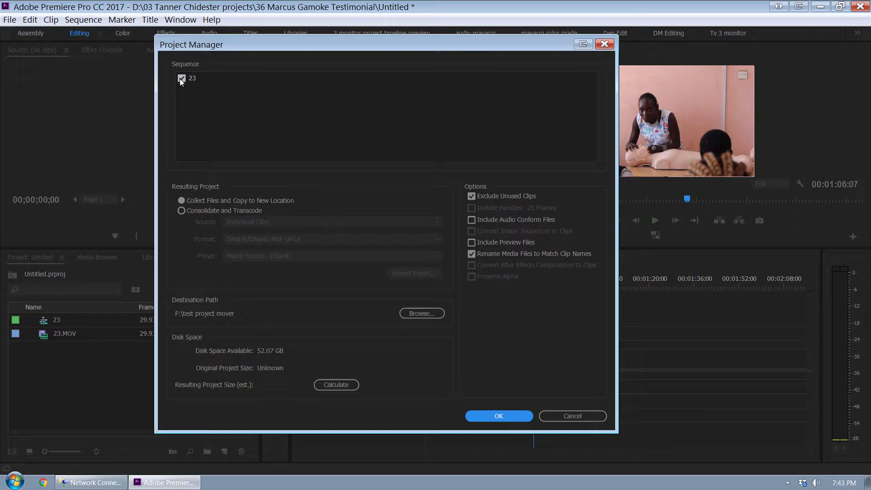
# Check sequence 23 for inclusion in the collection.
pyautogui.click(182, 77)
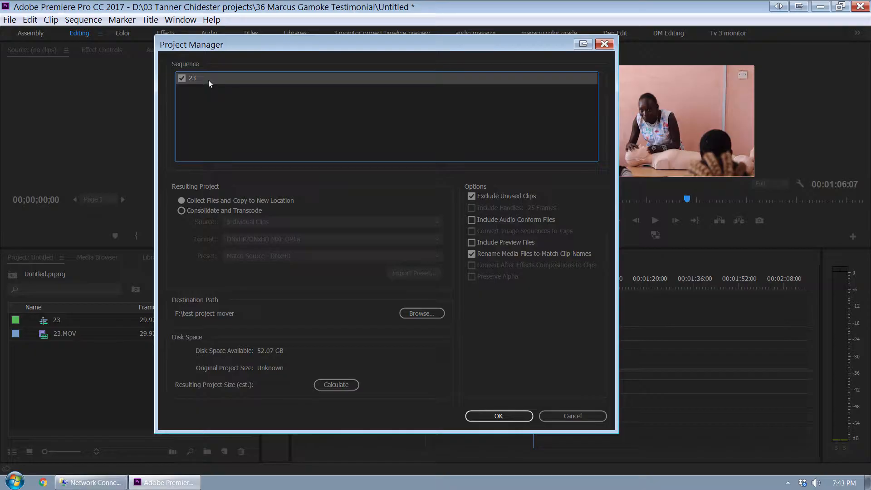
pyautogui.click(181, 77)
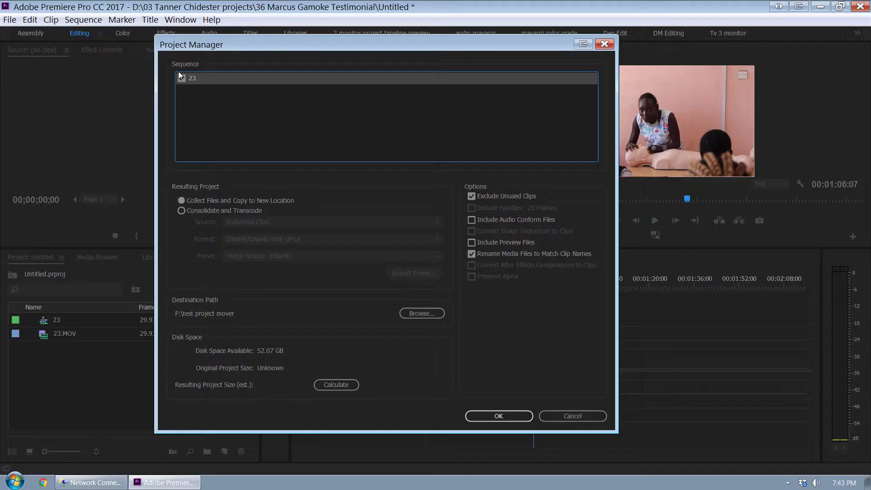
pyautogui.click(181, 77)
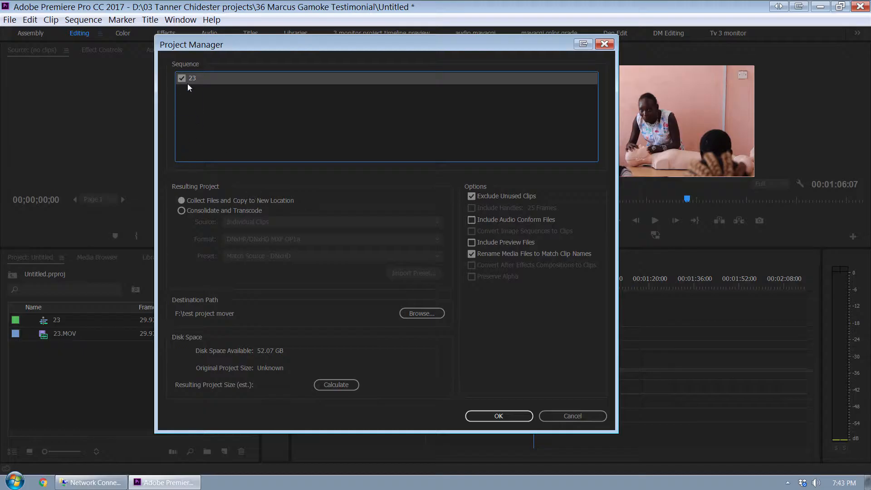
pyautogui.moveTo(210, 246)
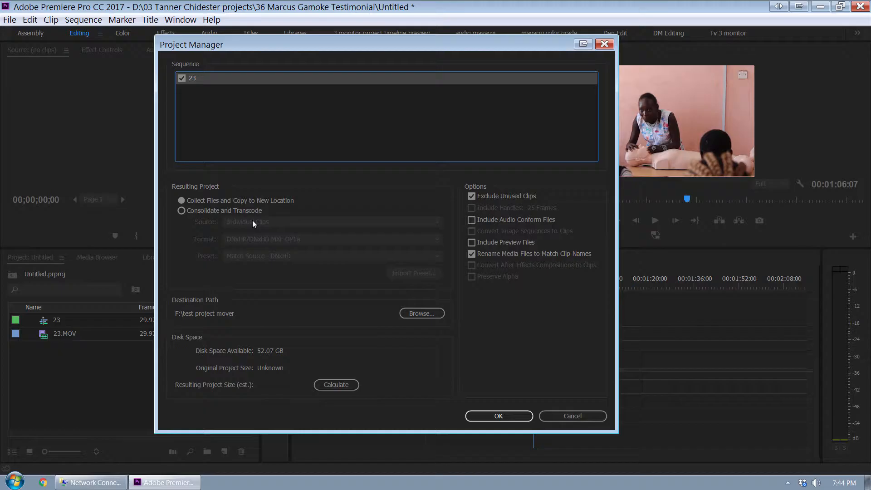
pyautogui.moveTo(268, 226)
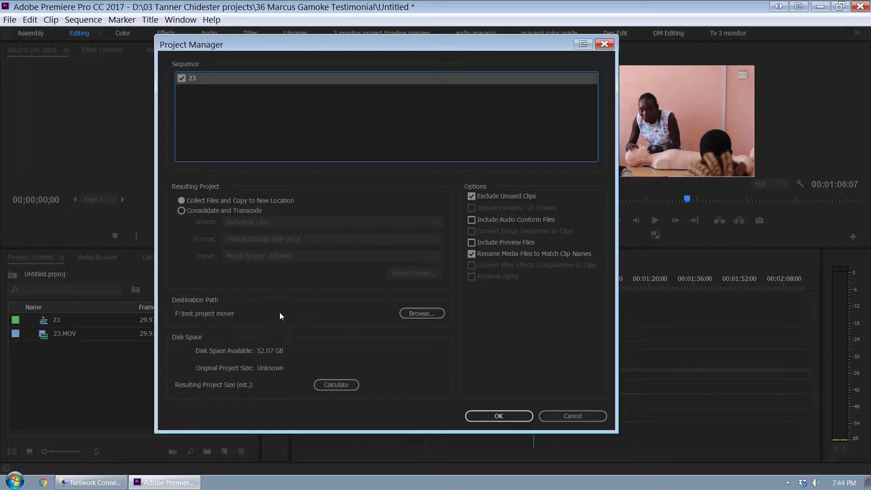
# Create a new 'backup' folder on drive F and set F:\backup as the destination.
pyautogui.click(420, 312)
pyautogui.write('backup')
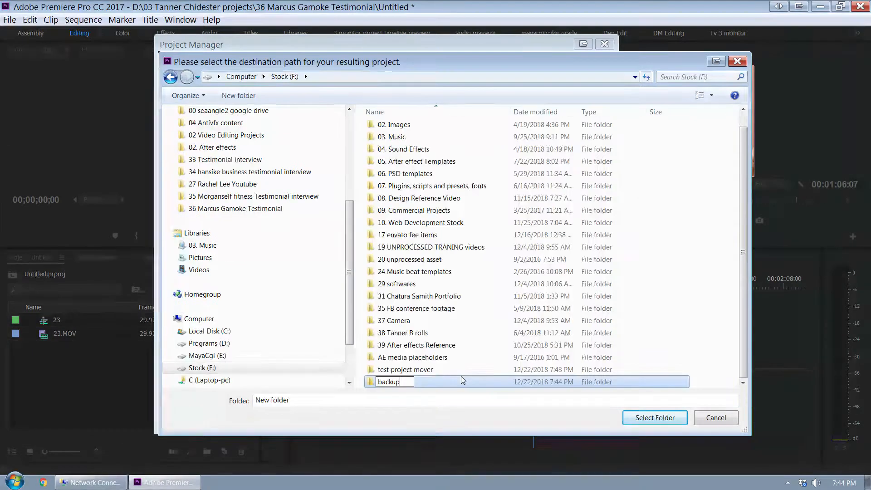
pyautogui.press('enter')
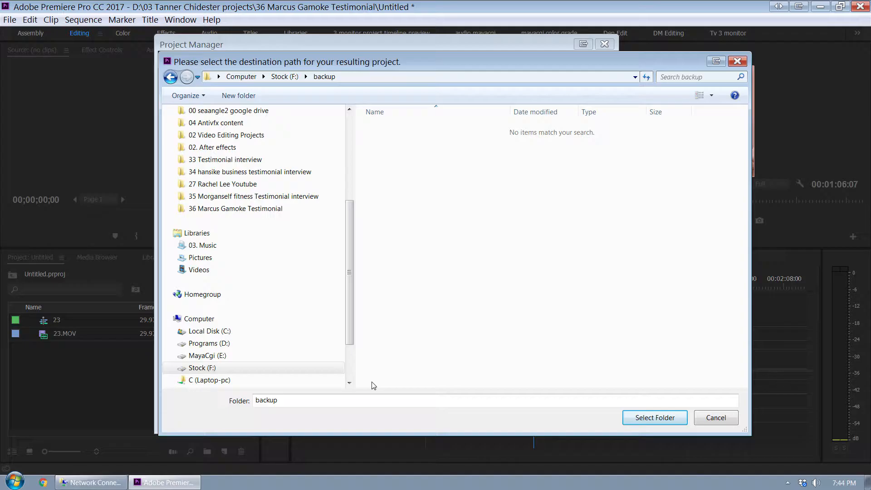
pyautogui.click(654, 417)
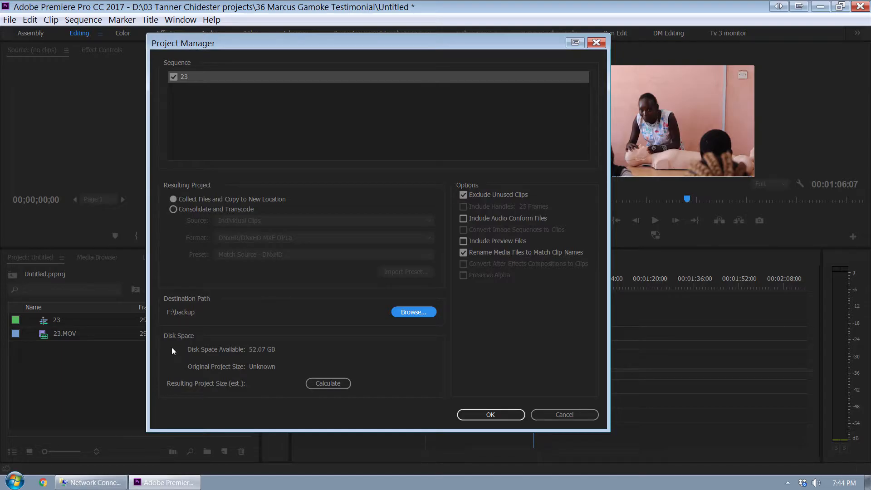
pyautogui.moveTo(260, 357)
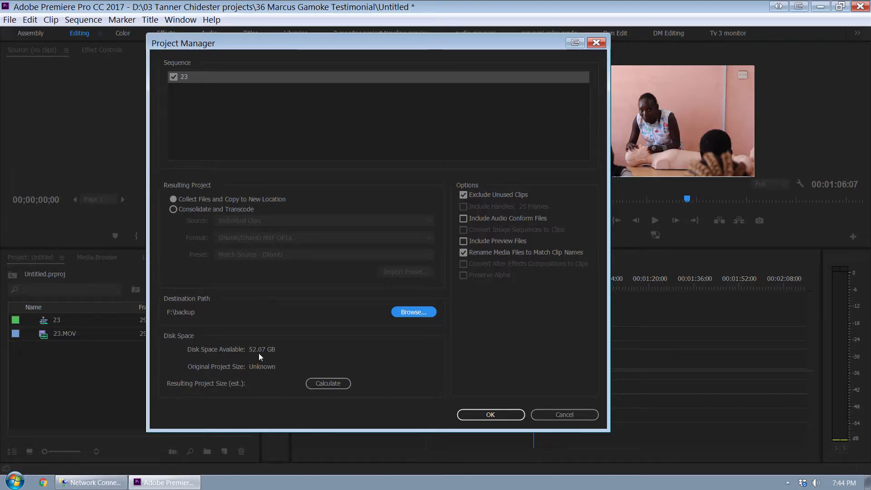
pyautogui.moveTo(273, 358)
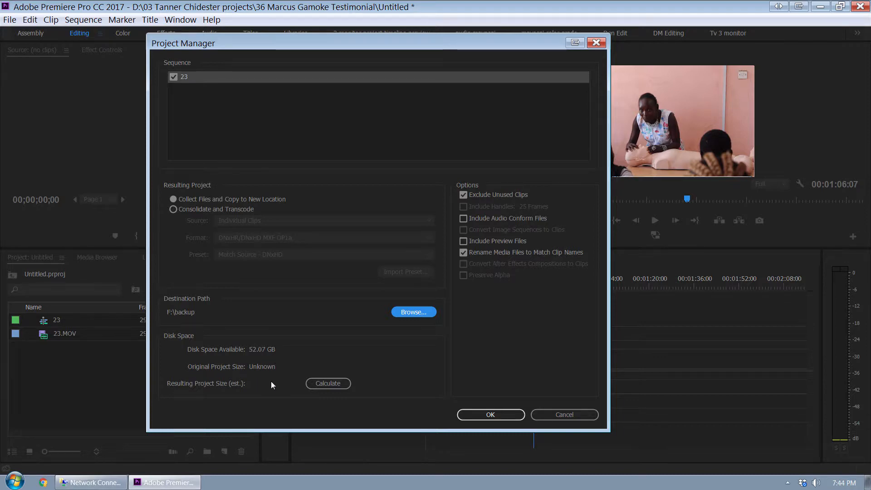
# Calculate the resulting project size: 373.63 MB, with 52.07 GB available.
pyautogui.click(327, 383)
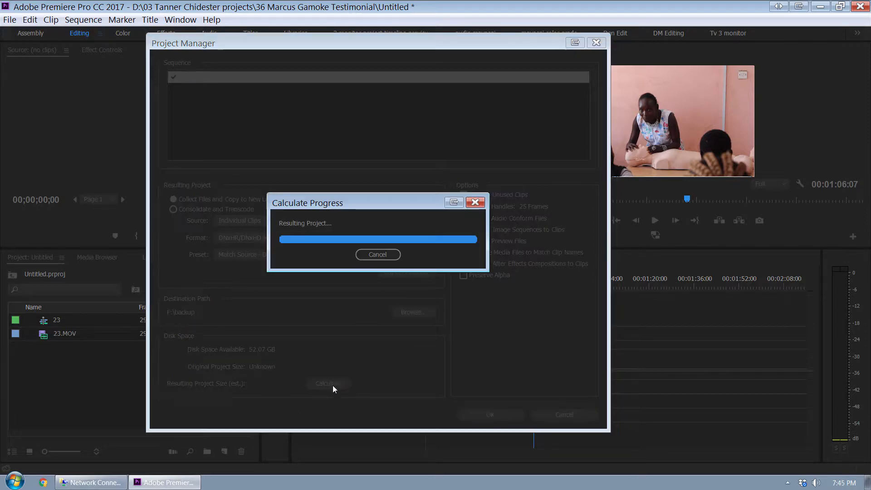
pyautogui.click(327, 383)
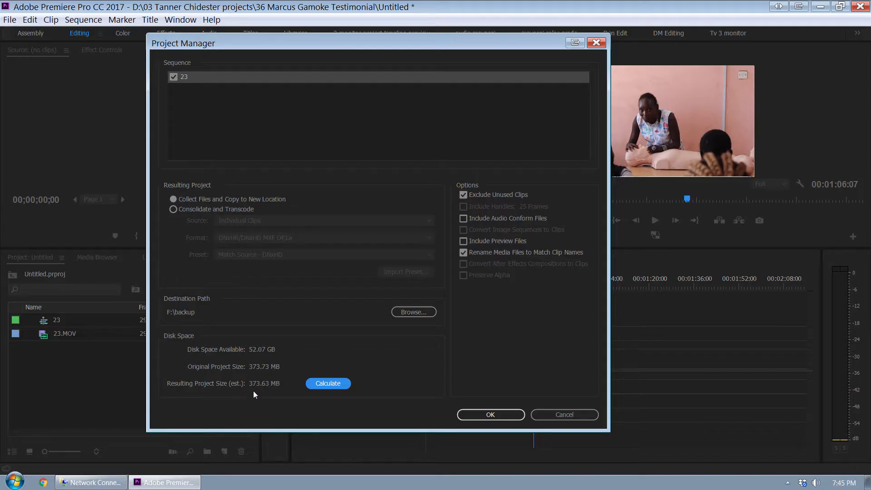
pyautogui.moveTo(277, 393)
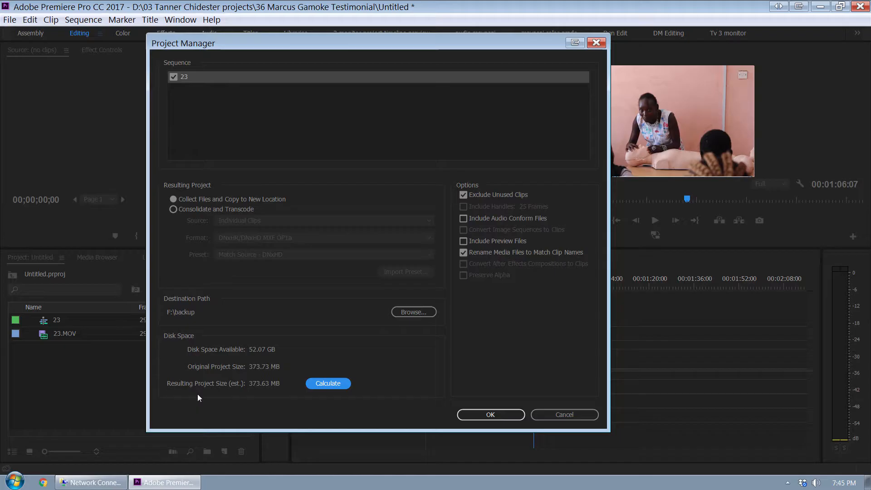
pyautogui.moveTo(278, 401)
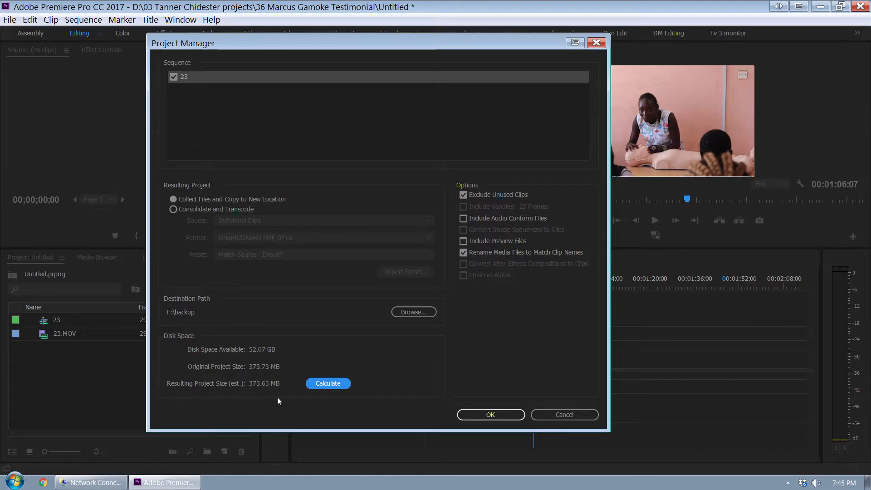
pyautogui.moveTo(250, 392)
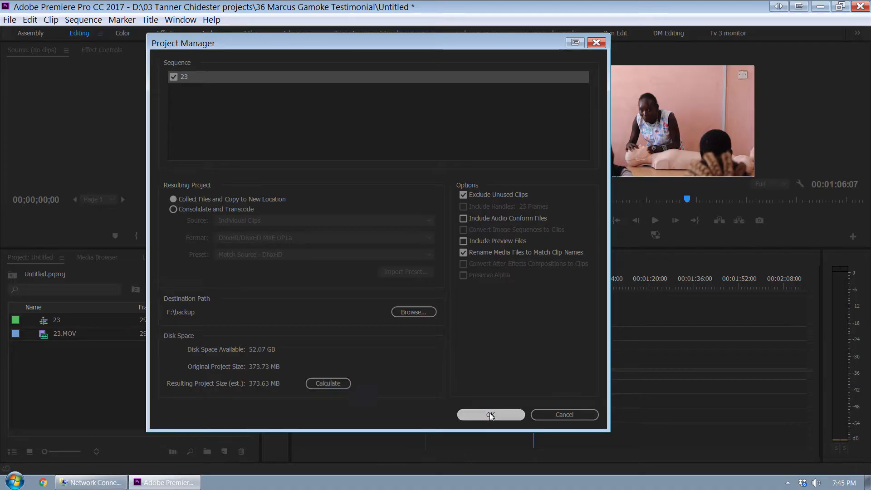
# Confirm Project Manager, agree to save the project, and let collection into F:\backup finish.
pyautogui.click(490, 415)
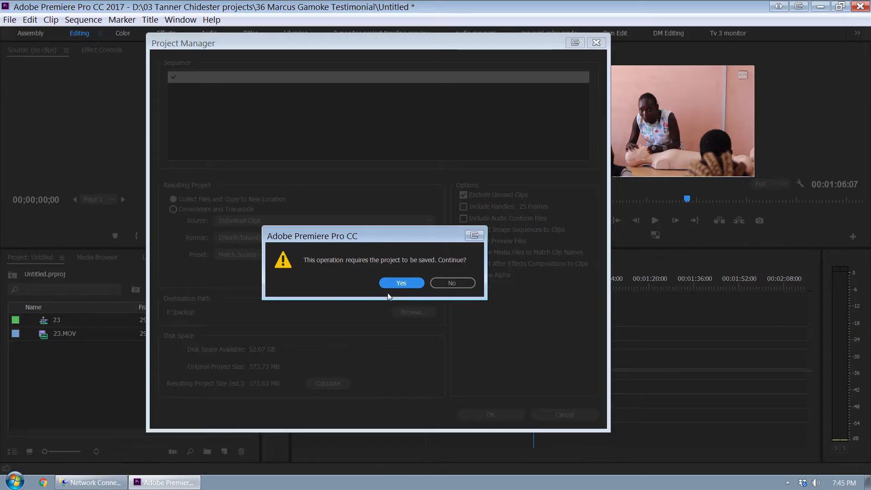
pyautogui.click(401, 282)
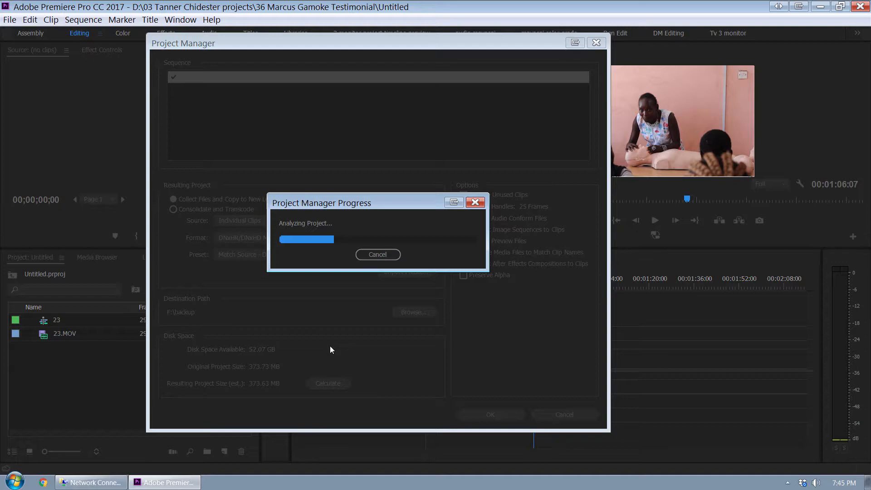
pyautogui.click(377, 254)
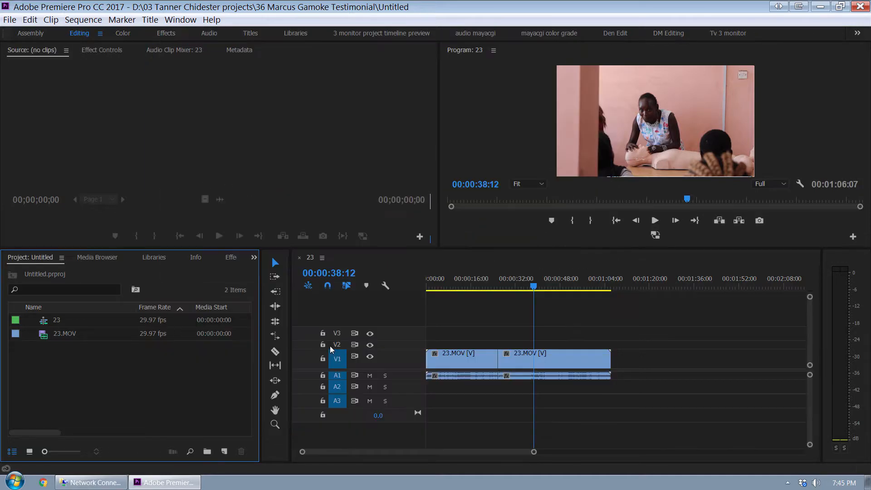
pyautogui.moveTo(337, 345)
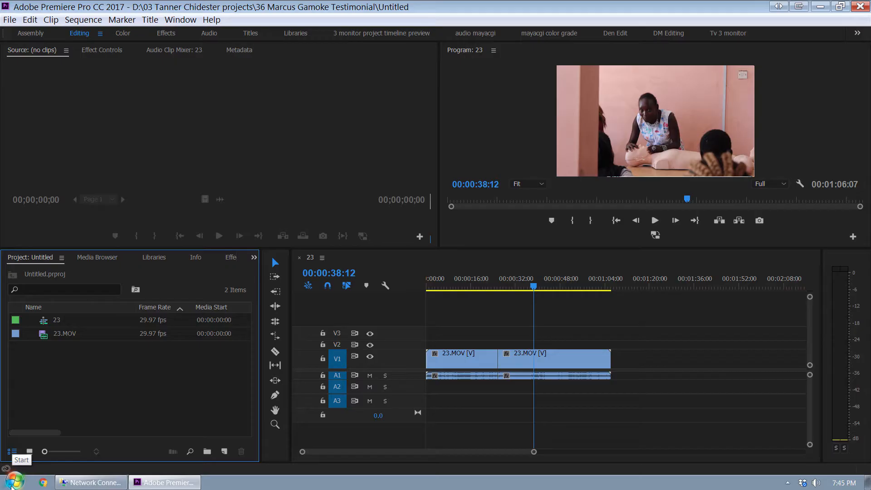
# Browse through Computer and Stock (F:) to the backup folder in Explorer.
pyautogui.click(13, 480)
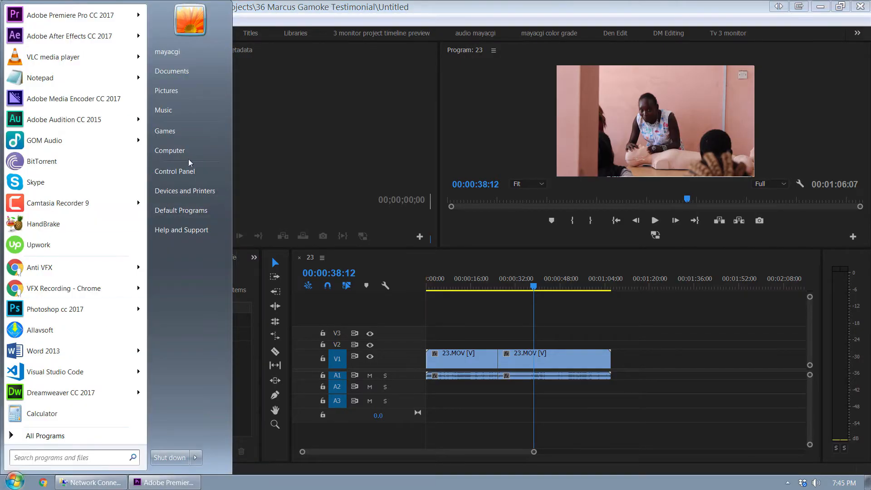
pyautogui.click(169, 150)
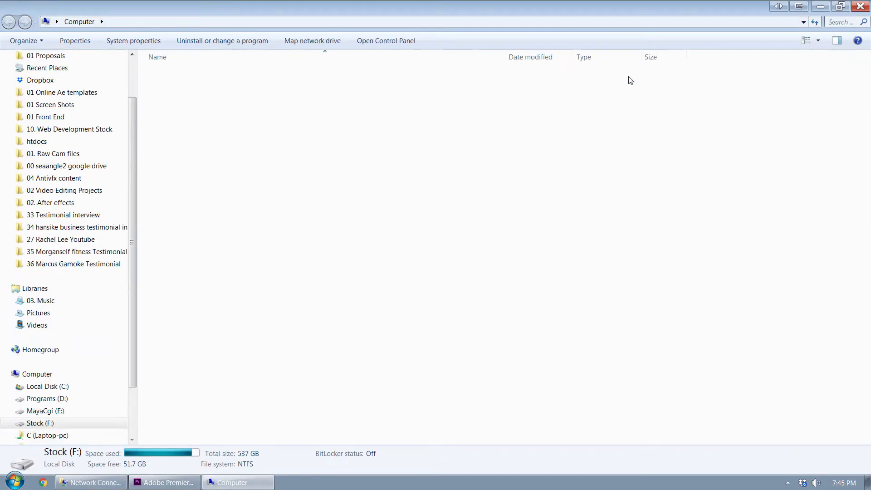
pyautogui.click(40, 423)
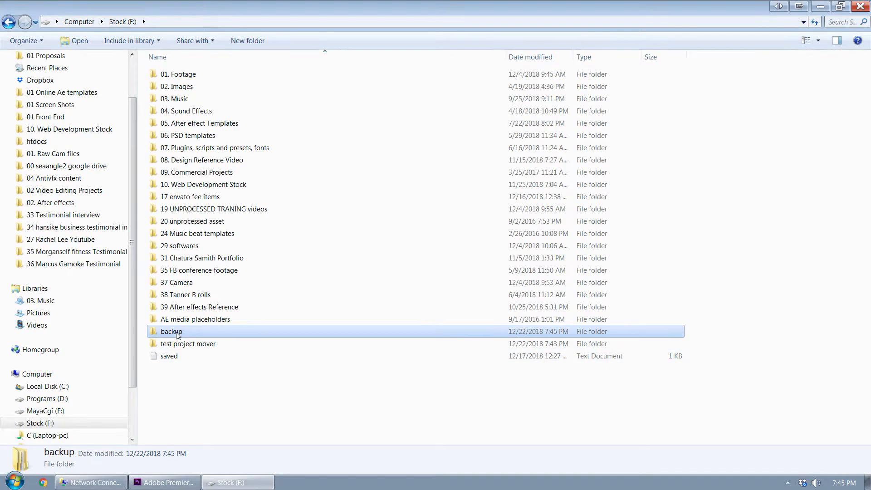
pyautogui.doubleClick(171, 331)
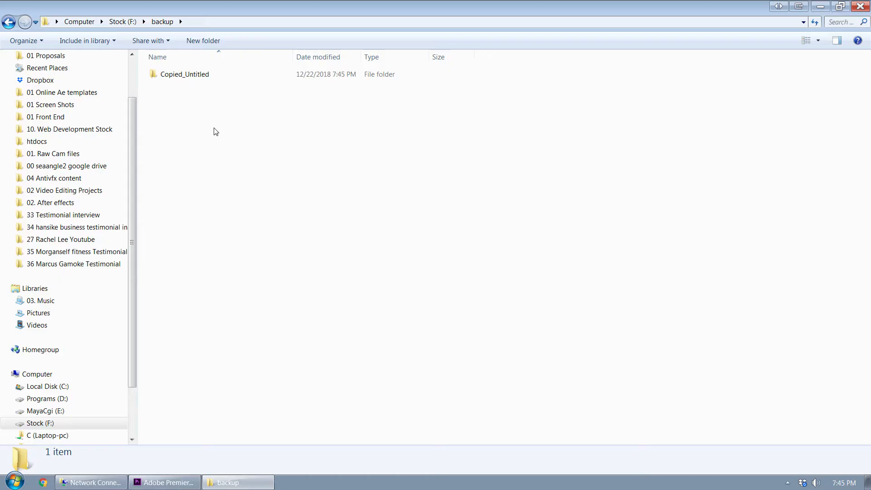
# Open Copied_Untitled to view the 23 clip and Untitled project file.
pyautogui.click(184, 74)
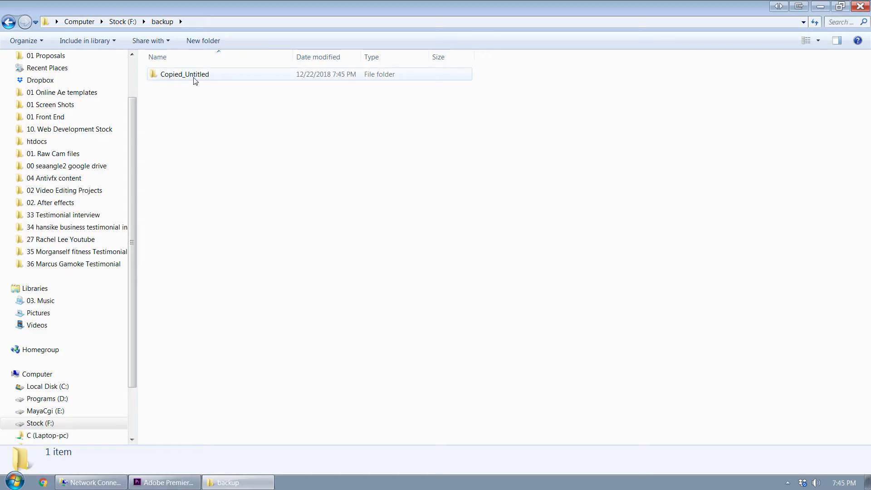
pyautogui.click(185, 74)
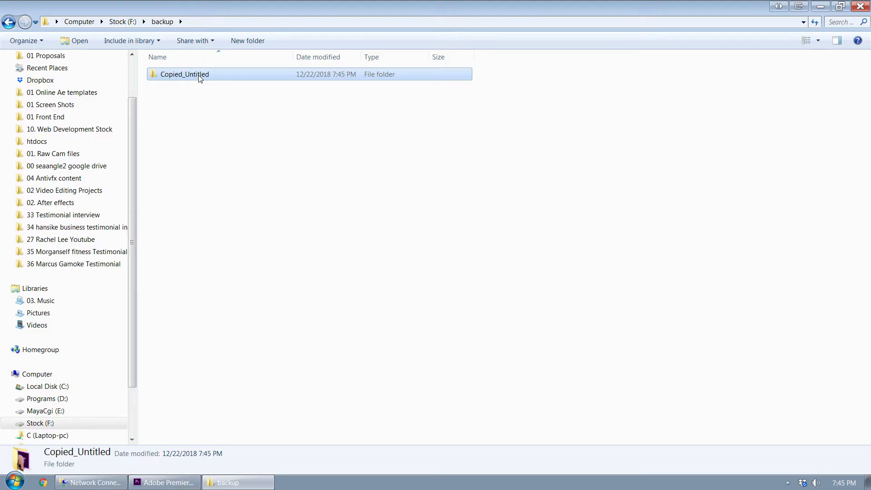
pyautogui.doubleClick(184, 74)
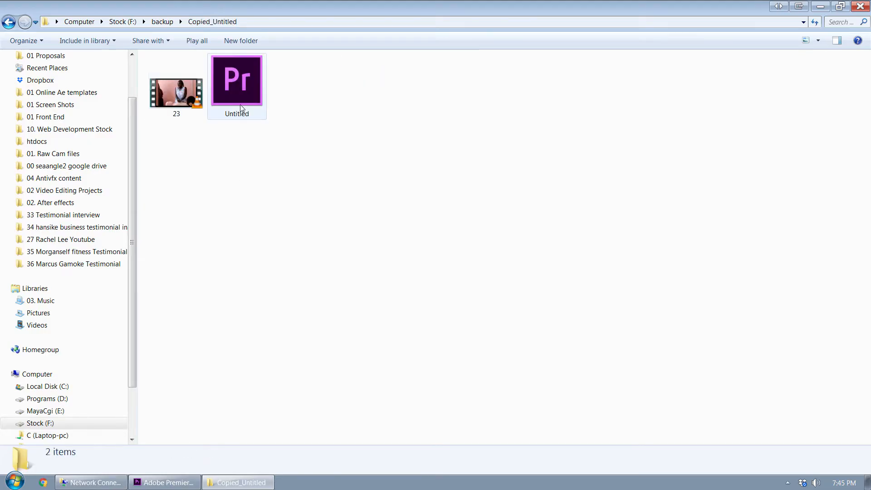
pyautogui.click(237, 80)
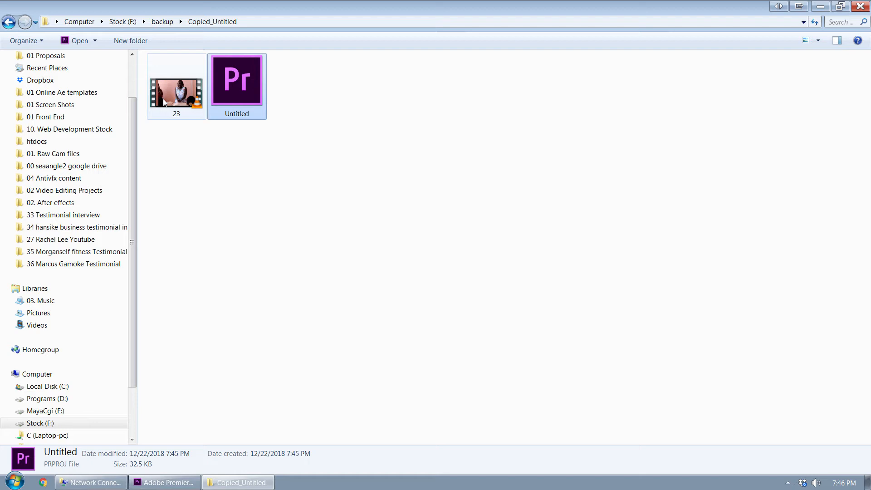
pyautogui.click(176, 84)
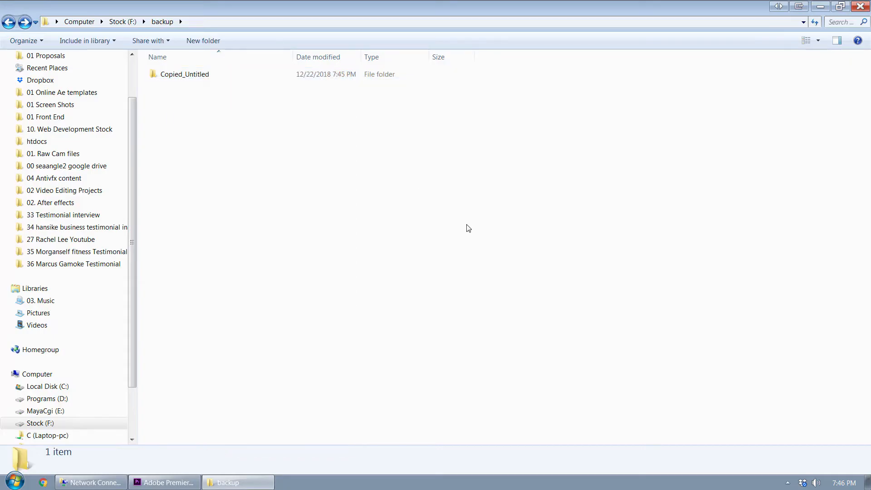
pyautogui.click(185, 74)
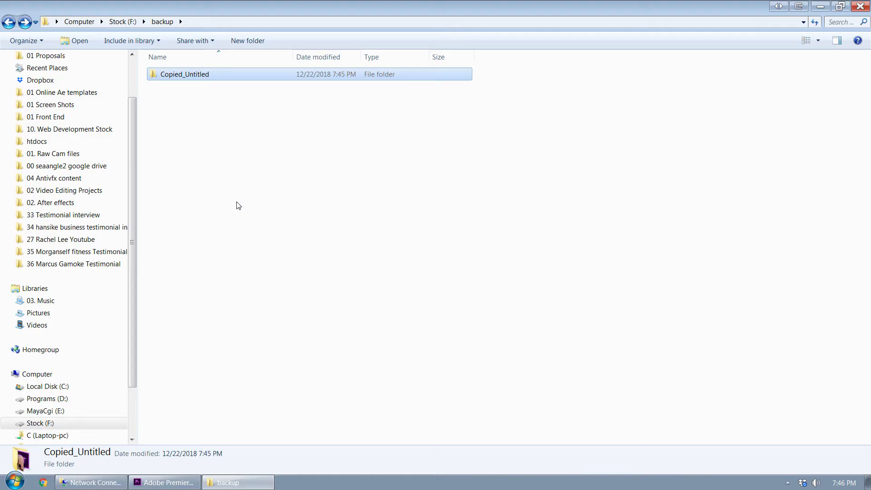
pyautogui.moveTo(277, 242)
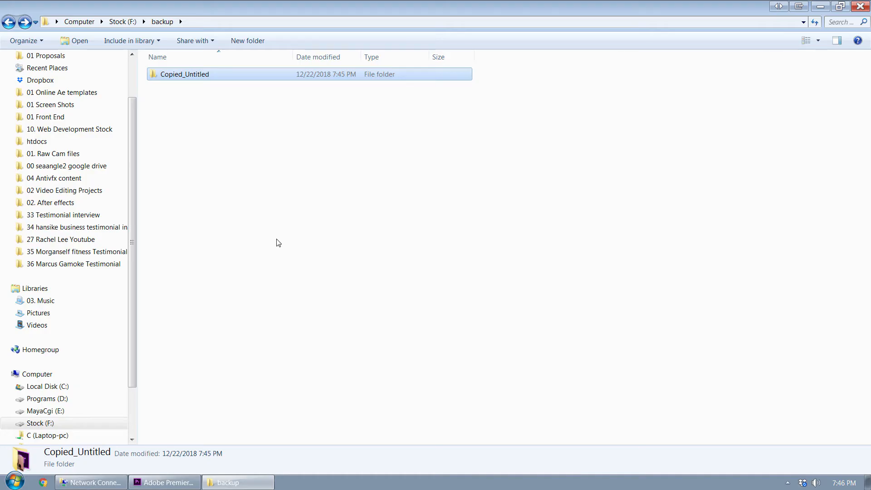
pyautogui.doubleClick(184, 74)
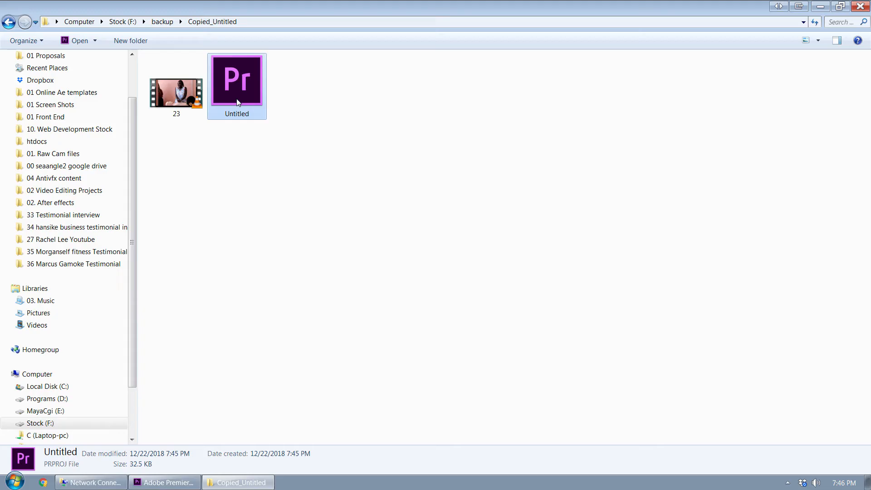
pyautogui.moveTo(373, 293)
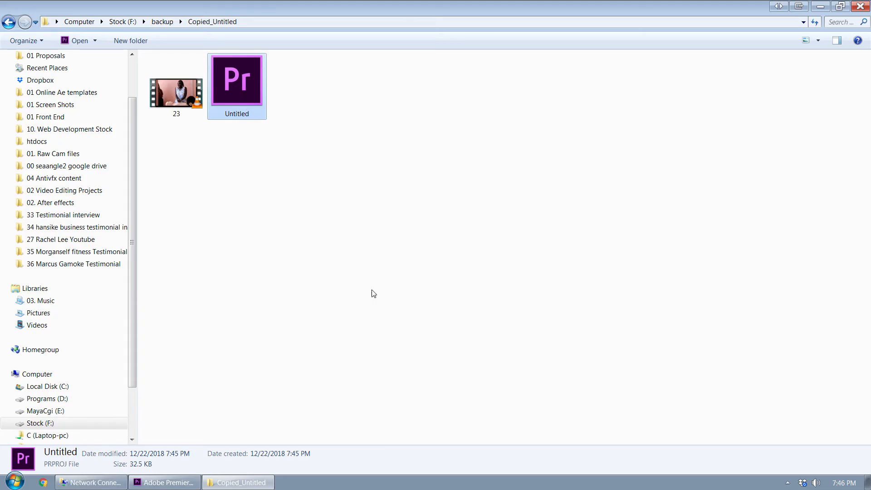